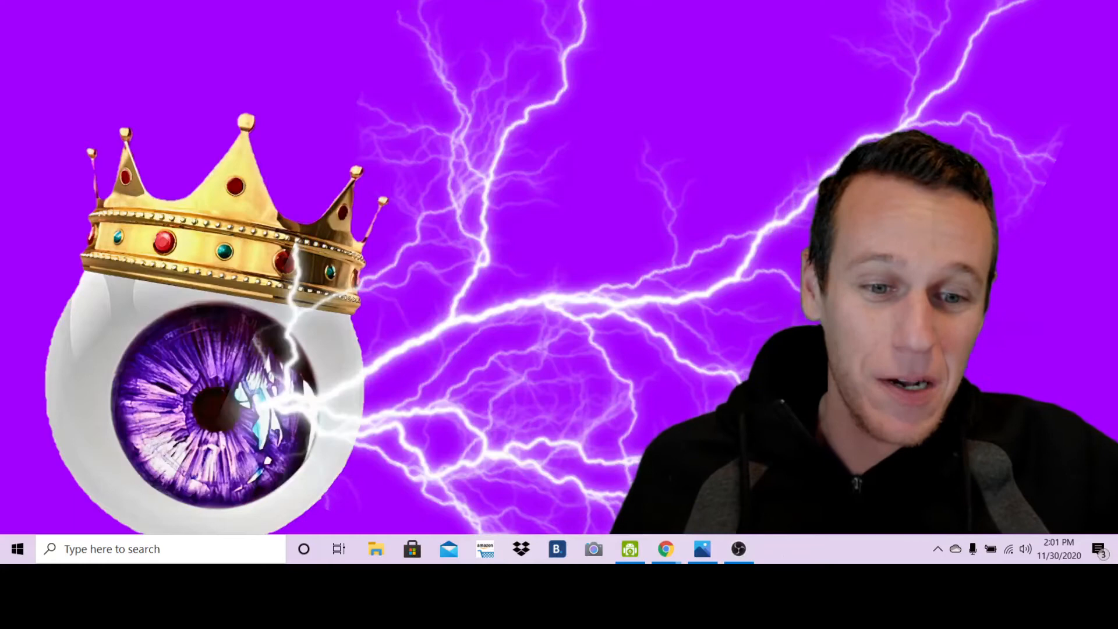
{"action": "mouse_move", "coordinate": [664, 549]}
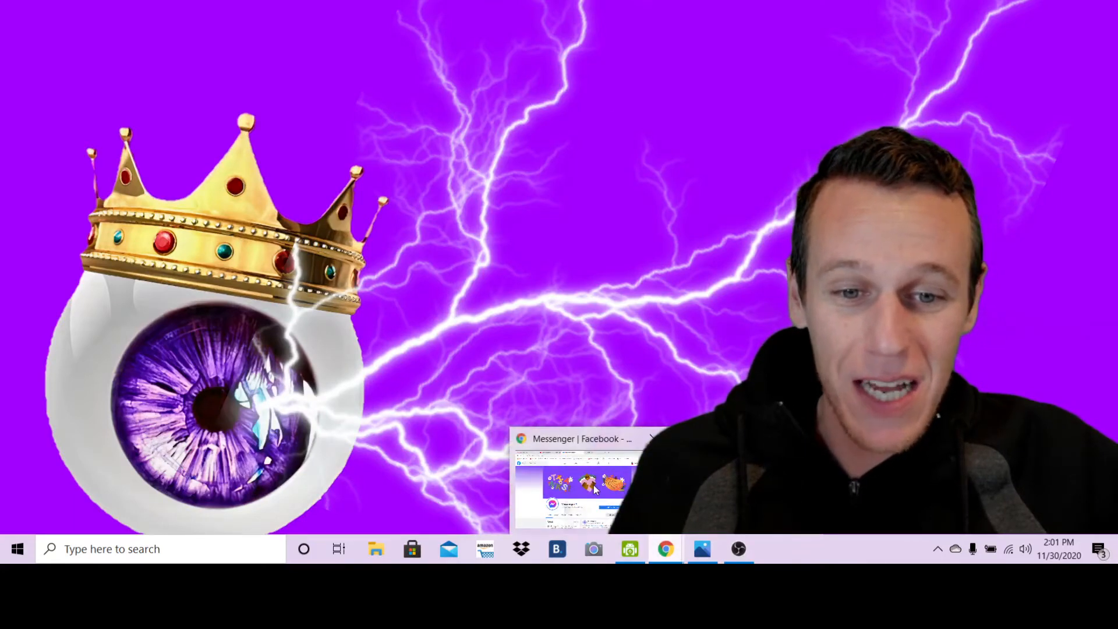
Switch to the Chrome window showing the Messenger | Facebook page from the taskbar
{"action": "left_click", "coordinate": [576, 482]}
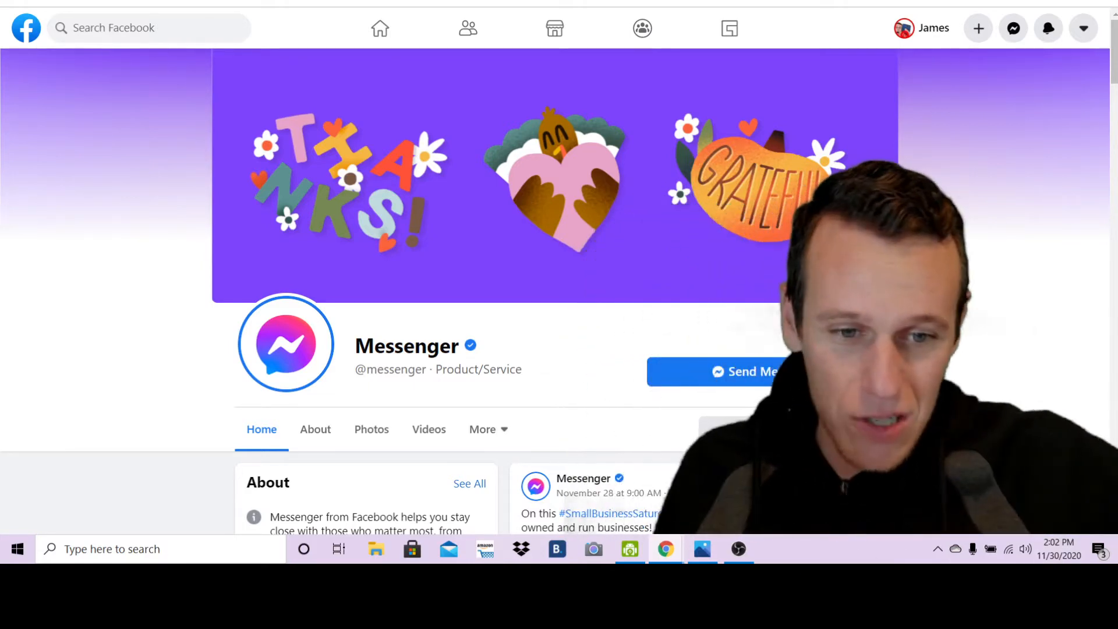
{"action": "left_click", "coordinate": [739, 549]}
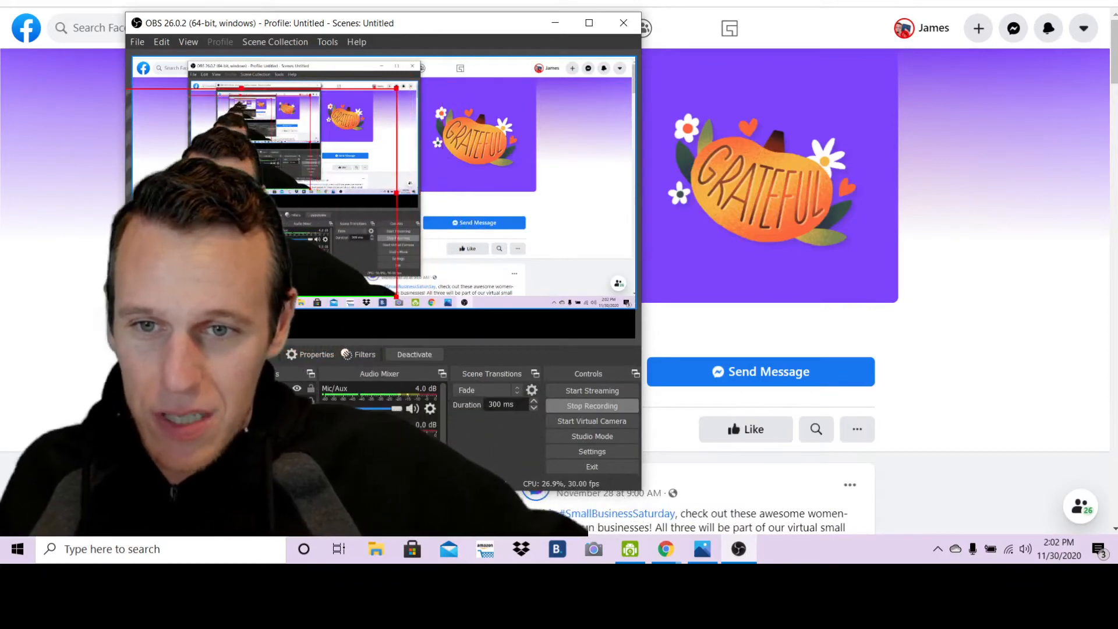
{"action": "left_click", "coordinate": [622, 23]}
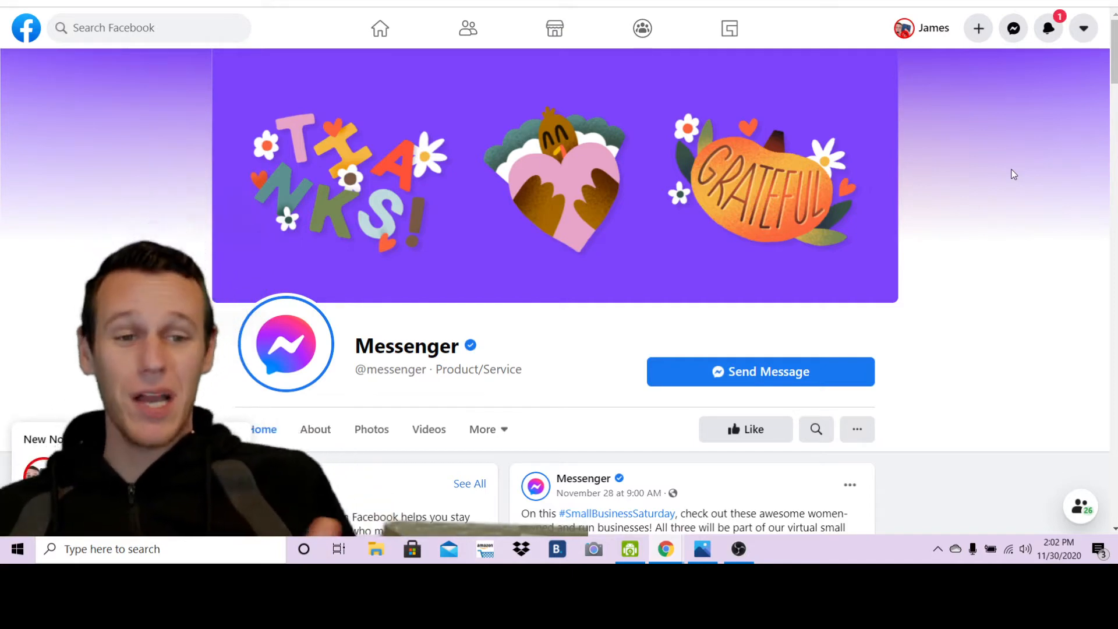
Send a message to the page to open the James Jernigan chat and its greeting
{"action": "left_click", "coordinate": [1012, 28]}
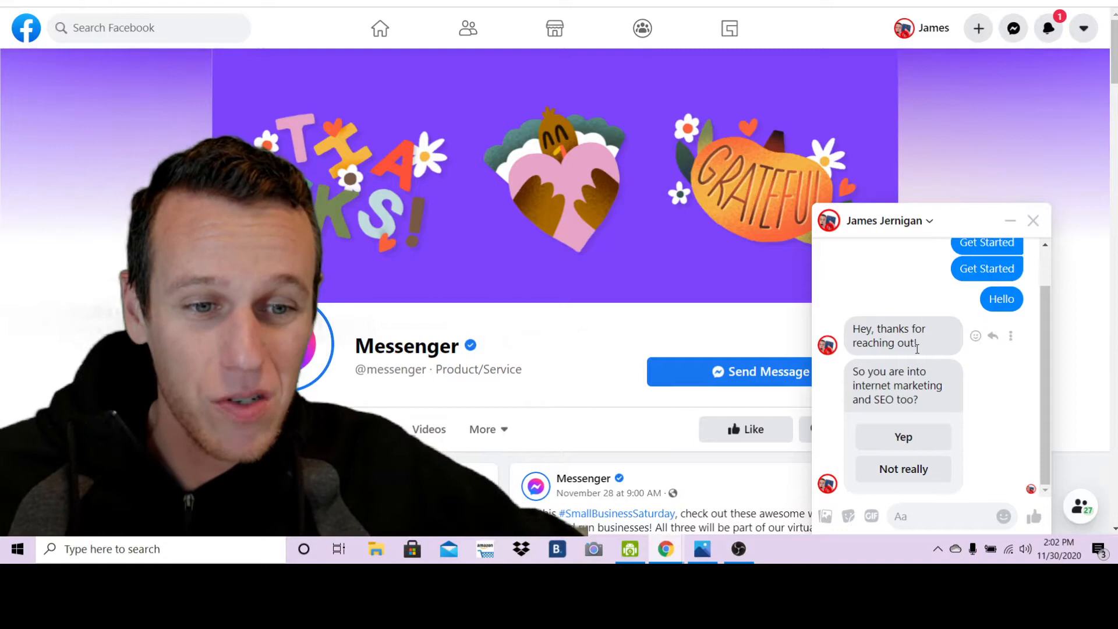
{"action": "mouse_move", "coordinate": [923, 279]}
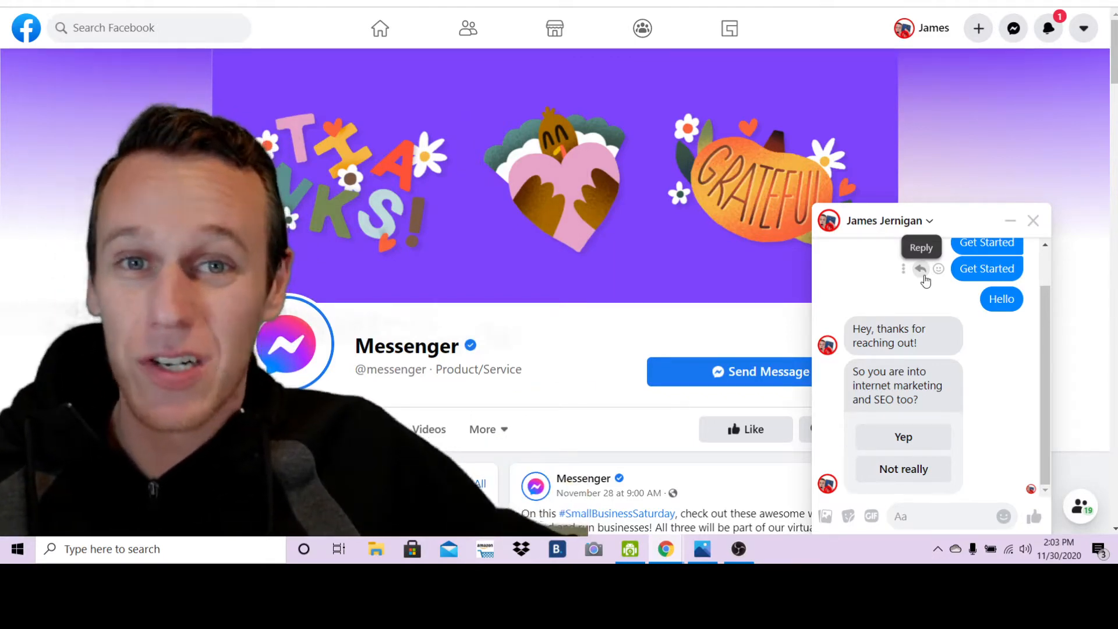
{"action": "mouse_move", "coordinate": [902, 436]}
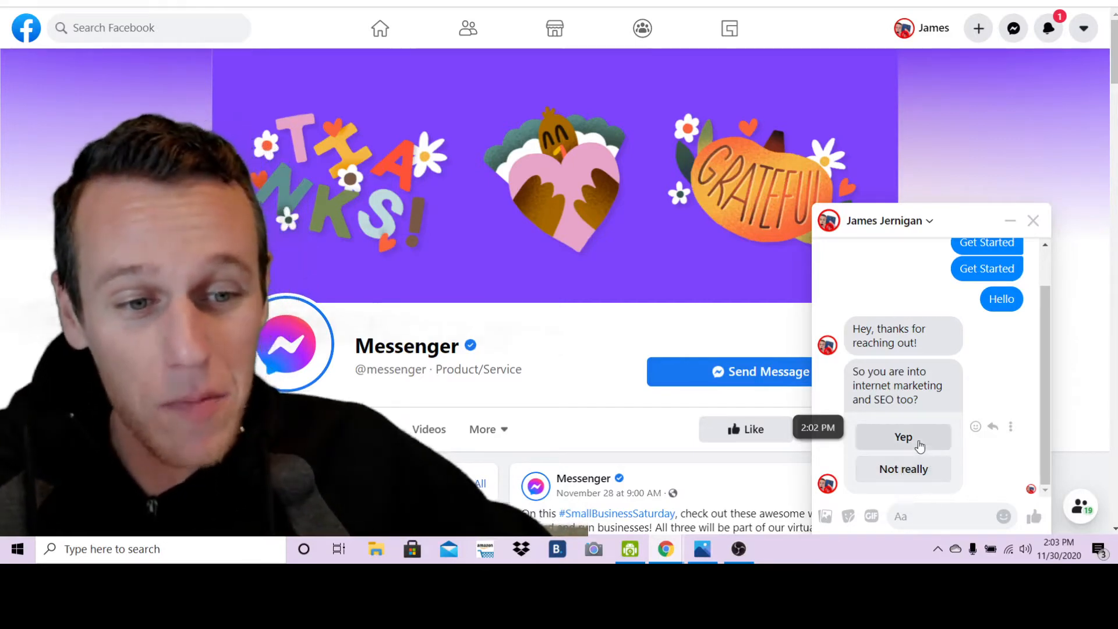
Reply Yep to the SEO question and scroll to read the private-group pitch
{"action": "left_click", "coordinate": [903, 436]}
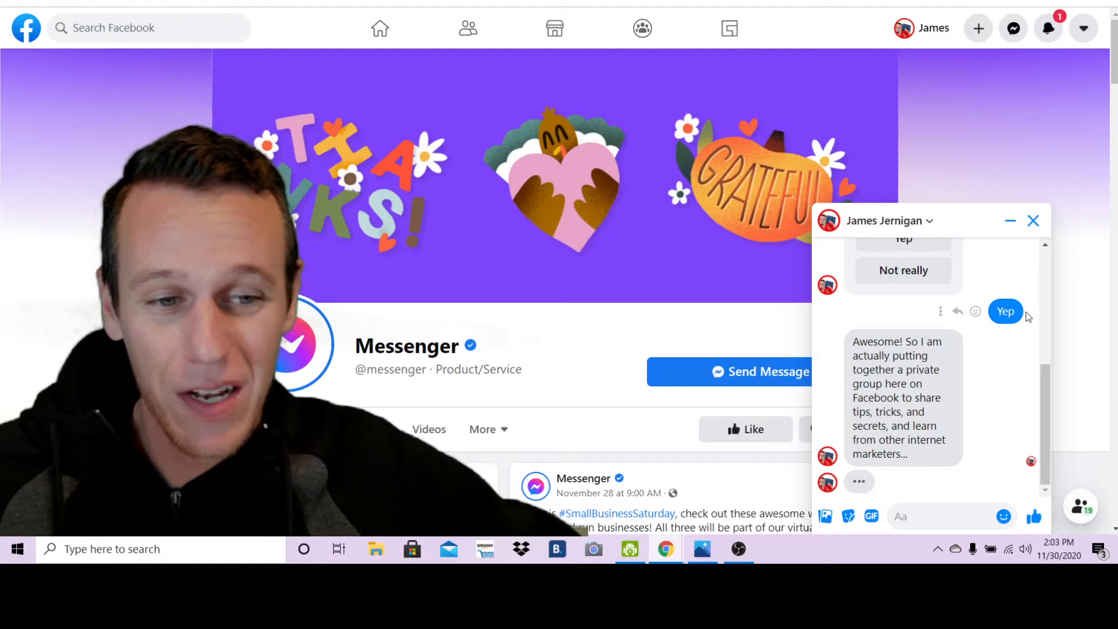
{"action": "scroll", "scroll_direction": "down", "scroll_amount": 3}
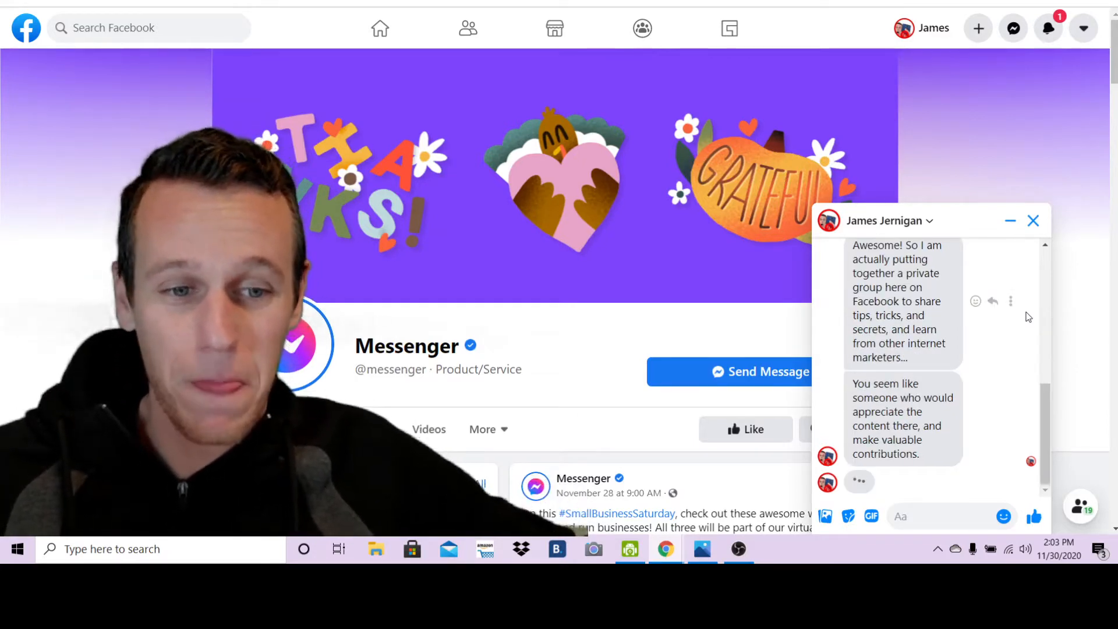
{"action": "scroll", "scroll_direction": "down", "scroll_amount": 3}
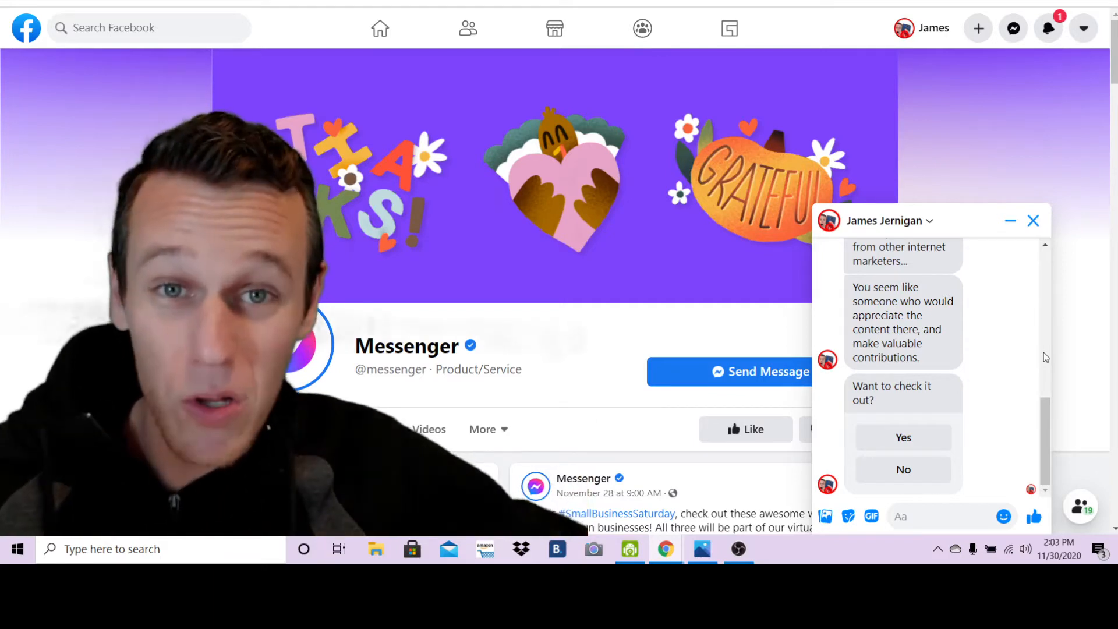
{"action": "mouse_move", "coordinate": [912, 282]}
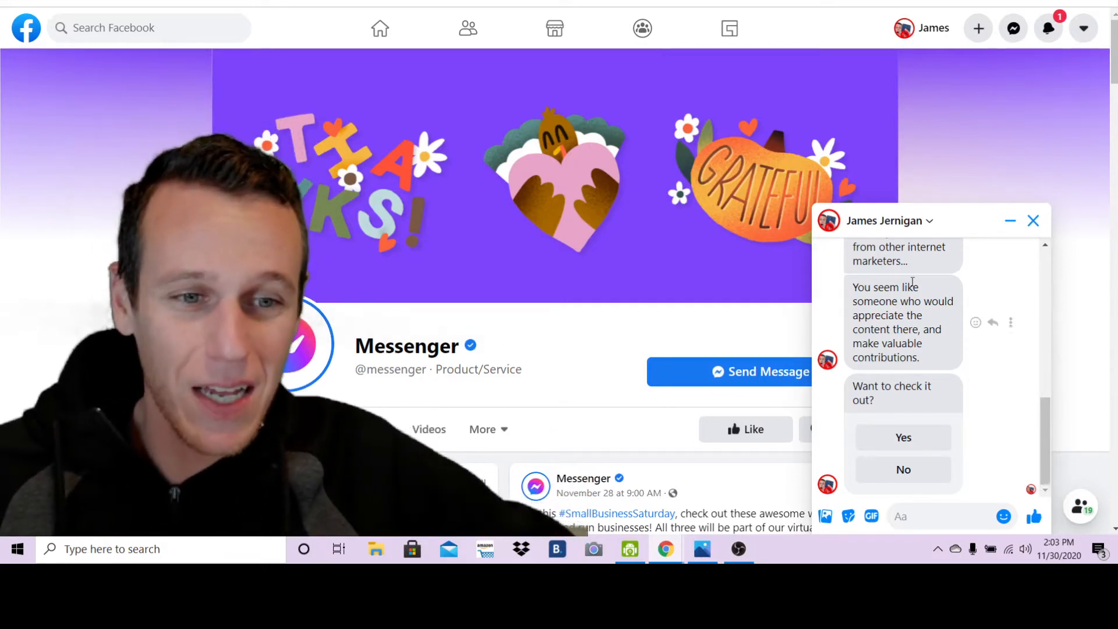
Reply Yes to 'Want to check it out?' and scroll down to the link promise
{"action": "left_click", "coordinate": [903, 438]}
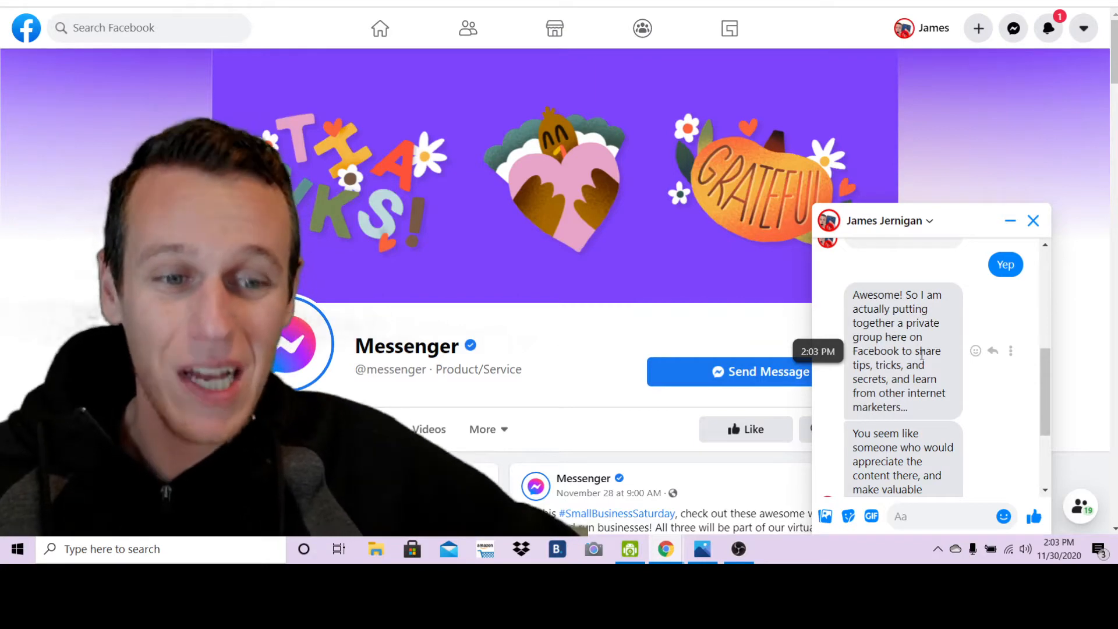
{"action": "scroll", "scroll_direction": "down", "scroll_amount": 3}
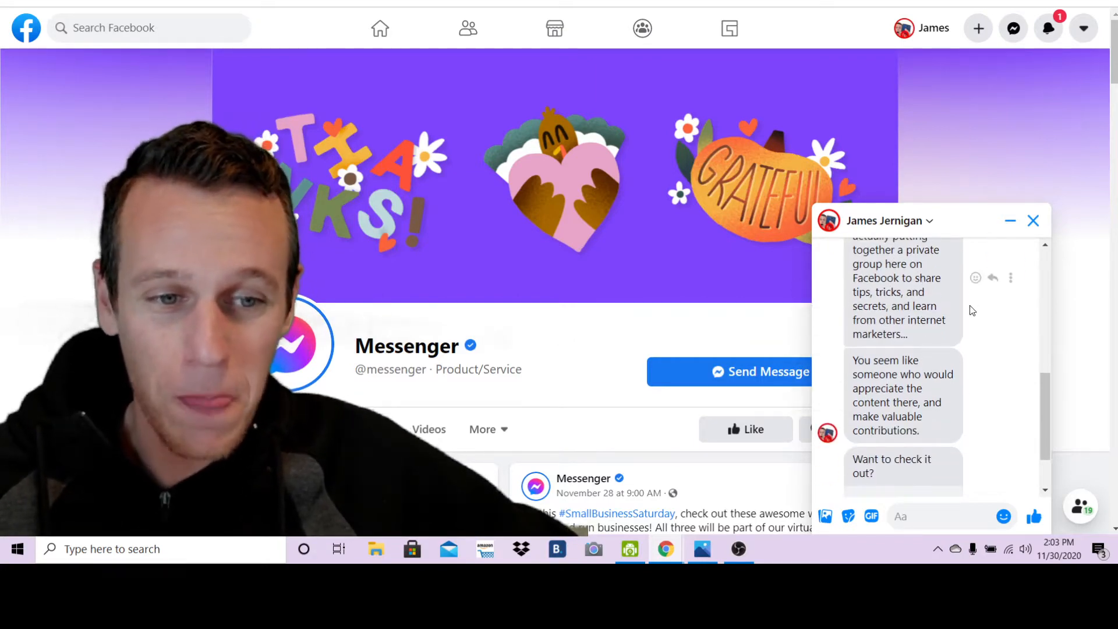
{"action": "mouse_move", "coordinate": [979, 329]}
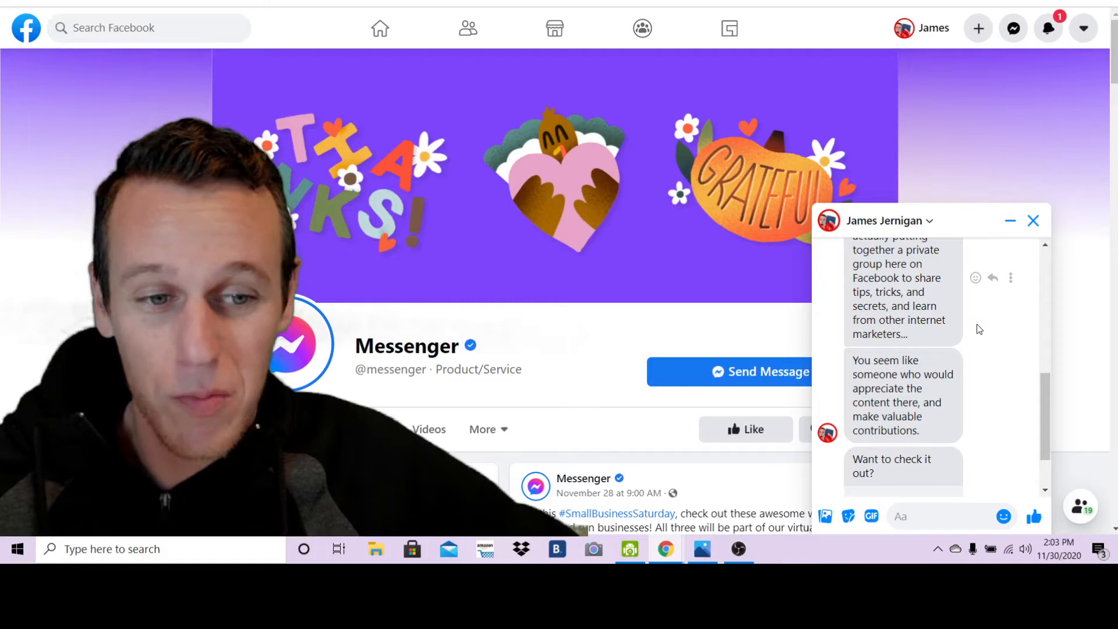
{"action": "scroll", "scroll_direction": "down", "scroll_amount": 3}
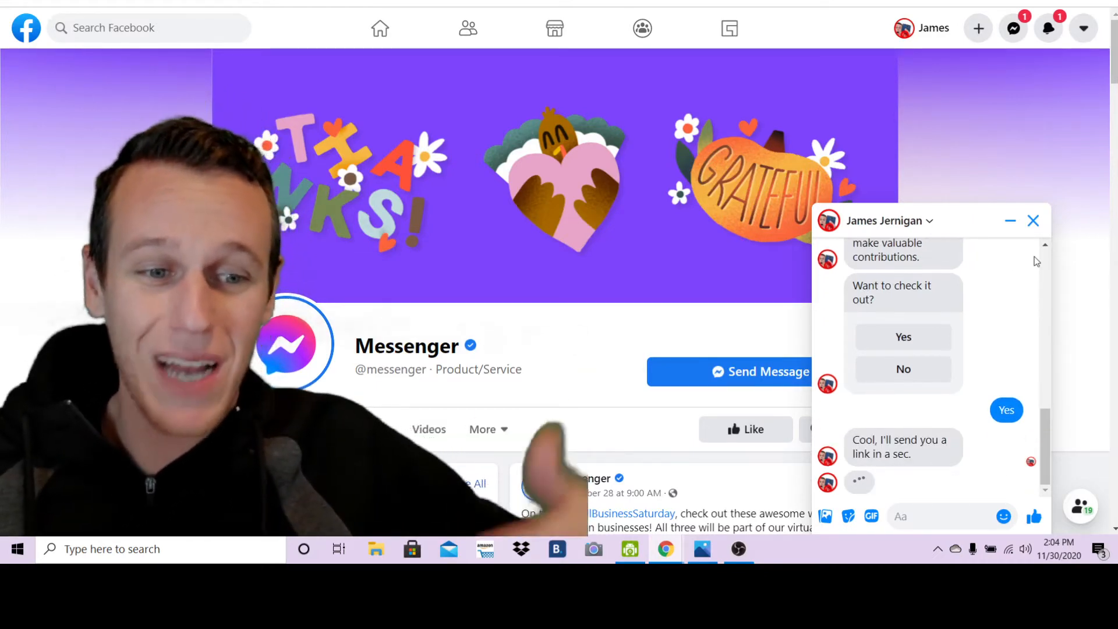
{"action": "mouse_move", "coordinate": [938, 426]}
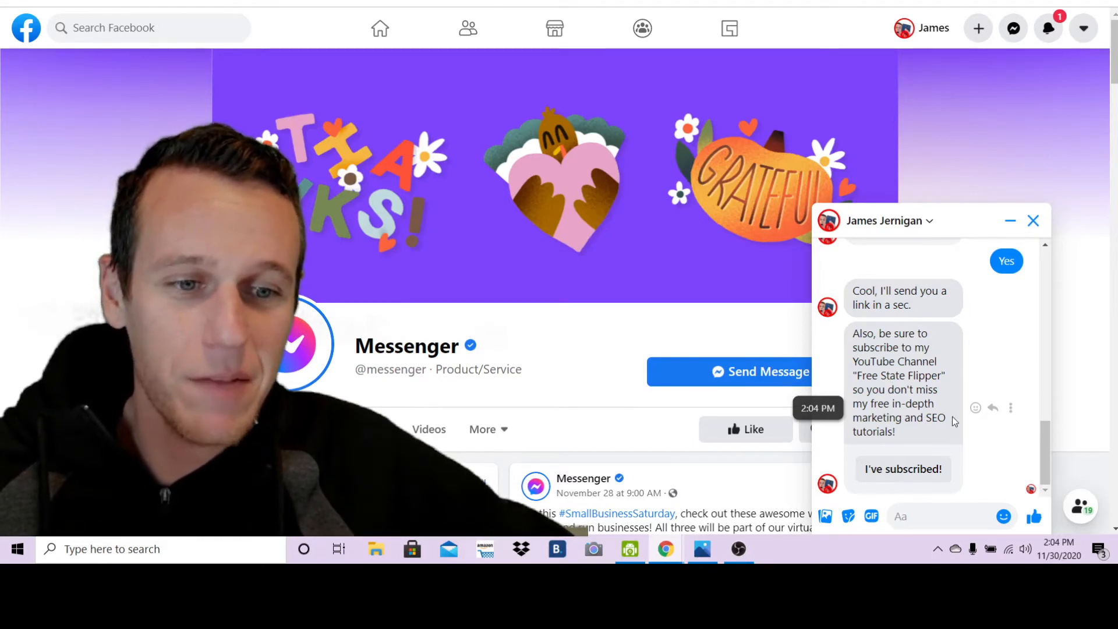
{"action": "mouse_move", "coordinate": [1013, 347]}
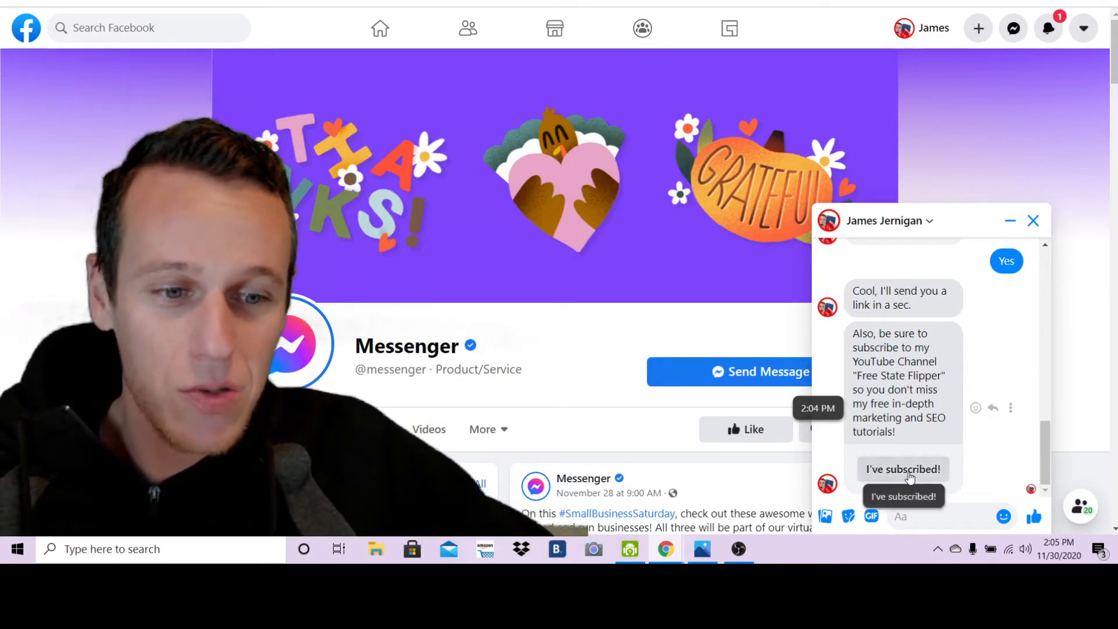
{"action": "left_click", "coordinate": [903, 468]}
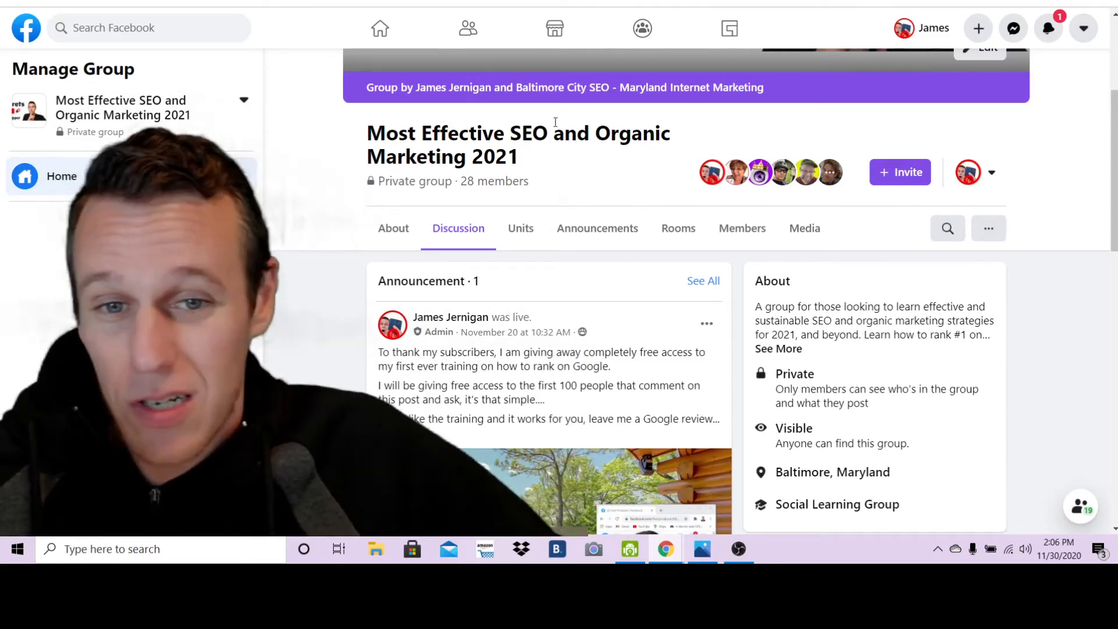
{"action": "mouse_move", "coordinate": [775, 162]}
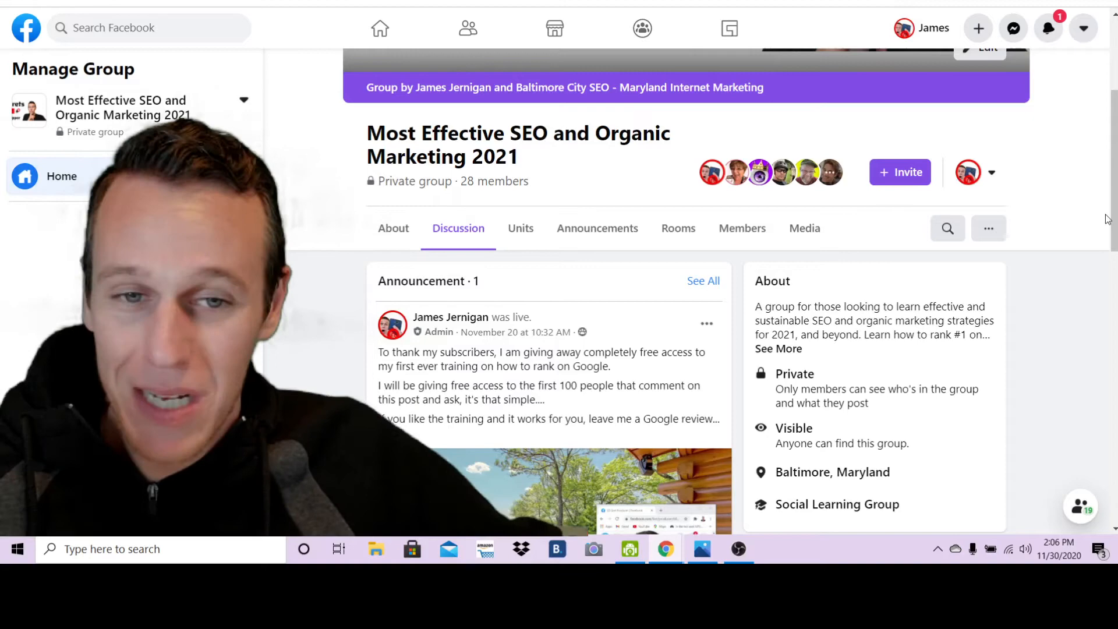
{"action": "mouse_move", "coordinate": [1028, 400]}
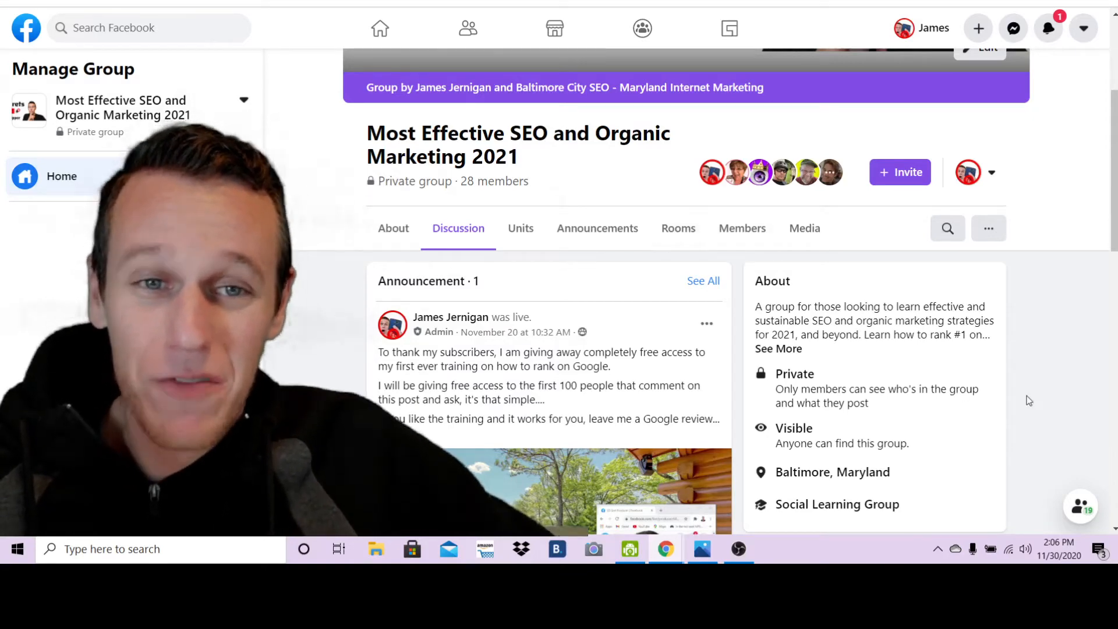
{"action": "mouse_move", "coordinate": [1082, 446]}
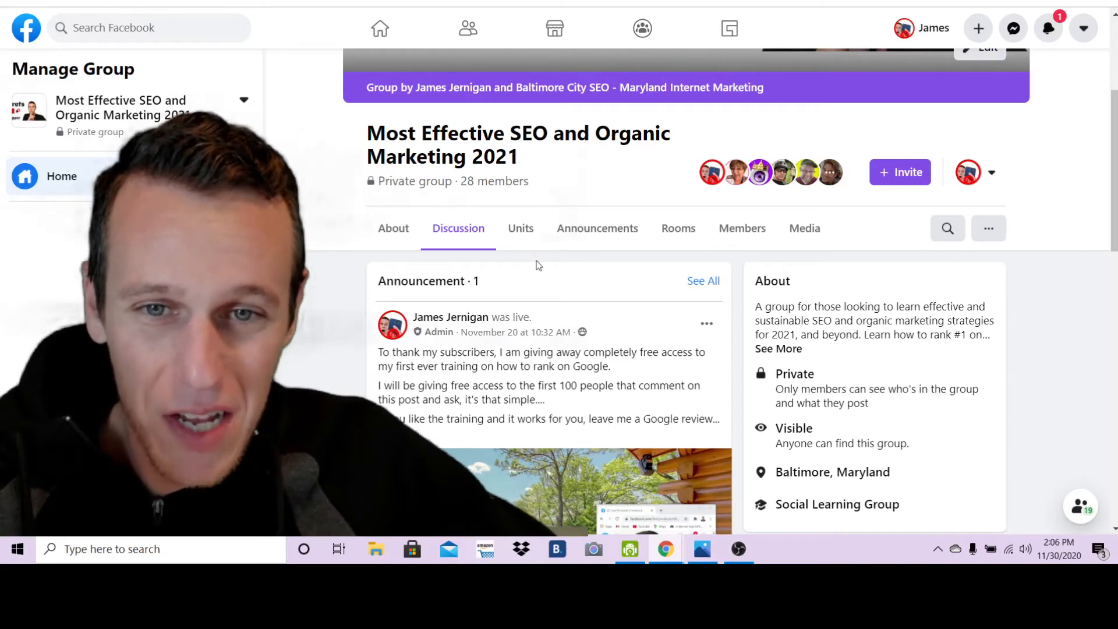
{"action": "scroll", "scroll_direction": "down", "scroll_amount": 3}
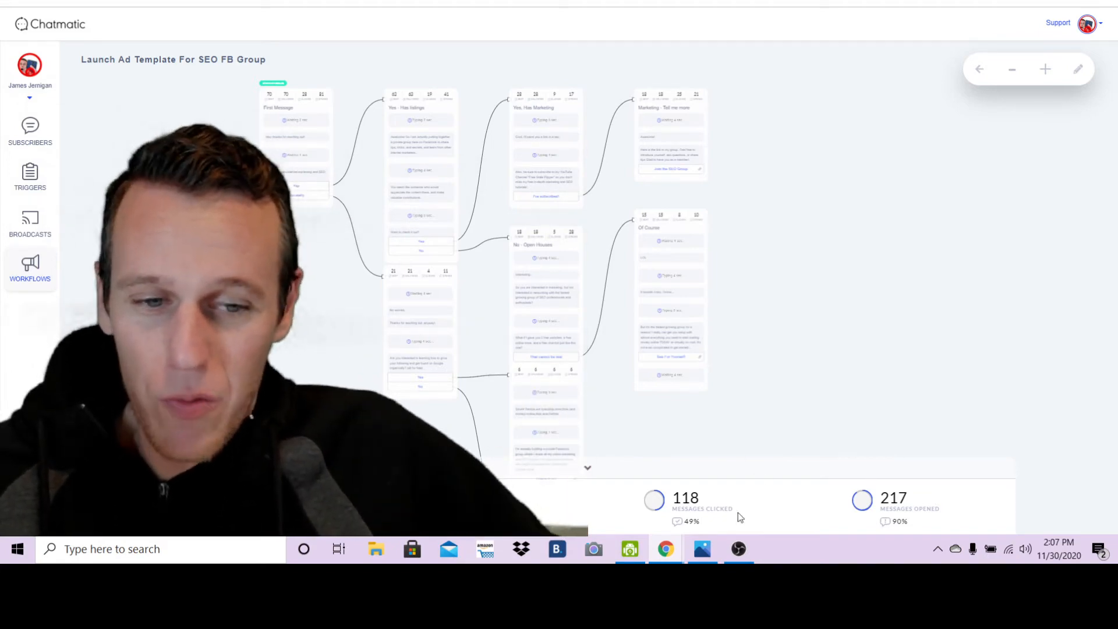
{"action": "mouse_move", "coordinate": [868, 469]}
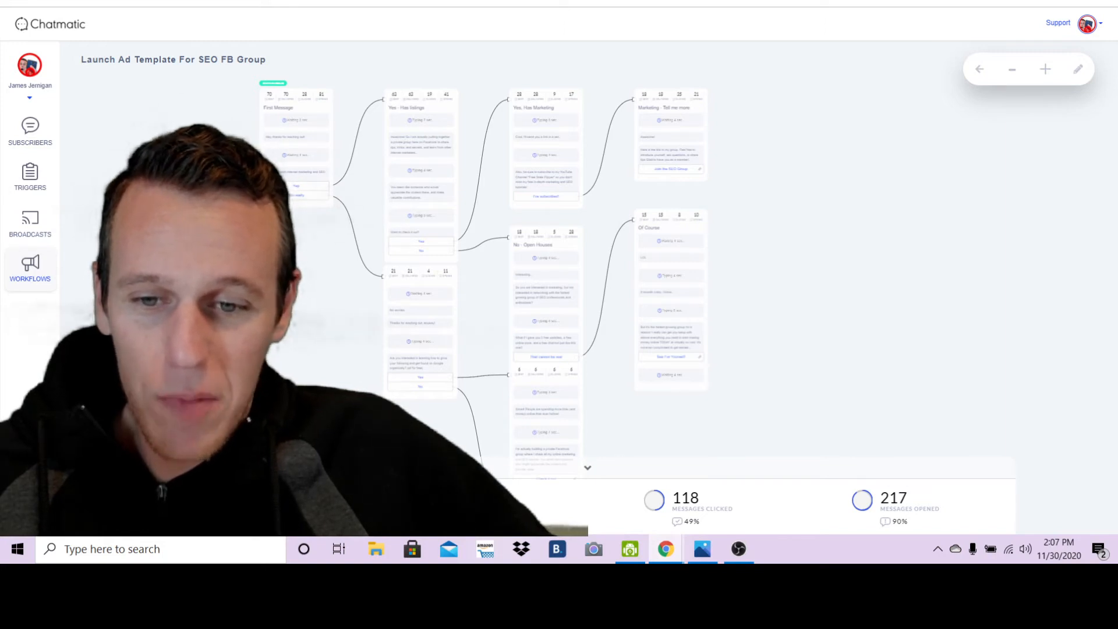
{"action": "mouse_move", "coordinate": [945, 490]}
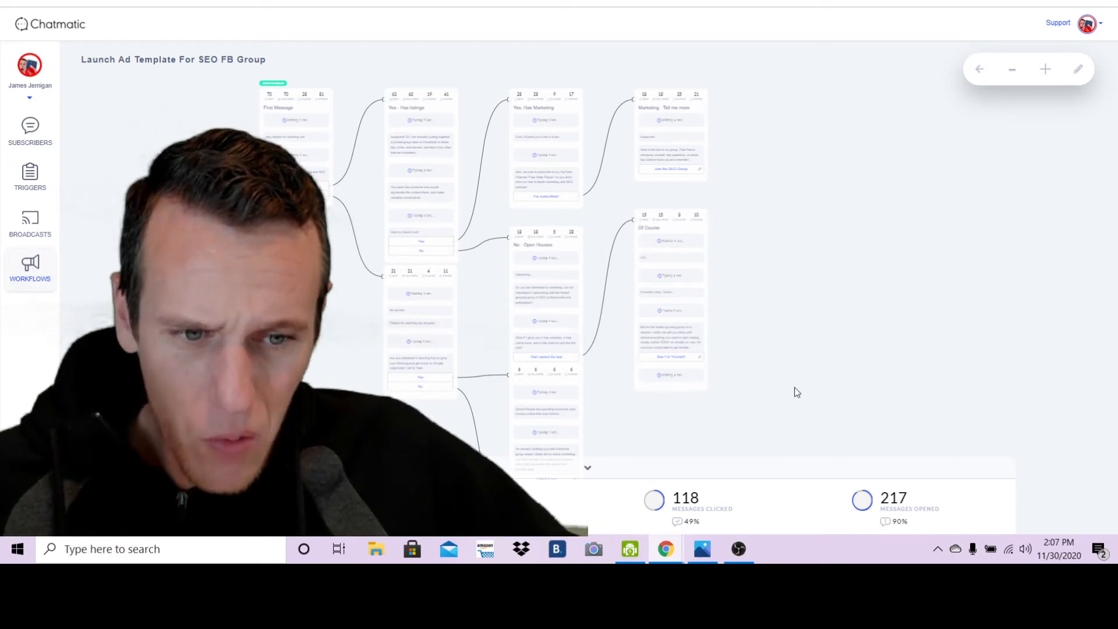
{"action": "mouse_move", "coordinate": [724, 520]}
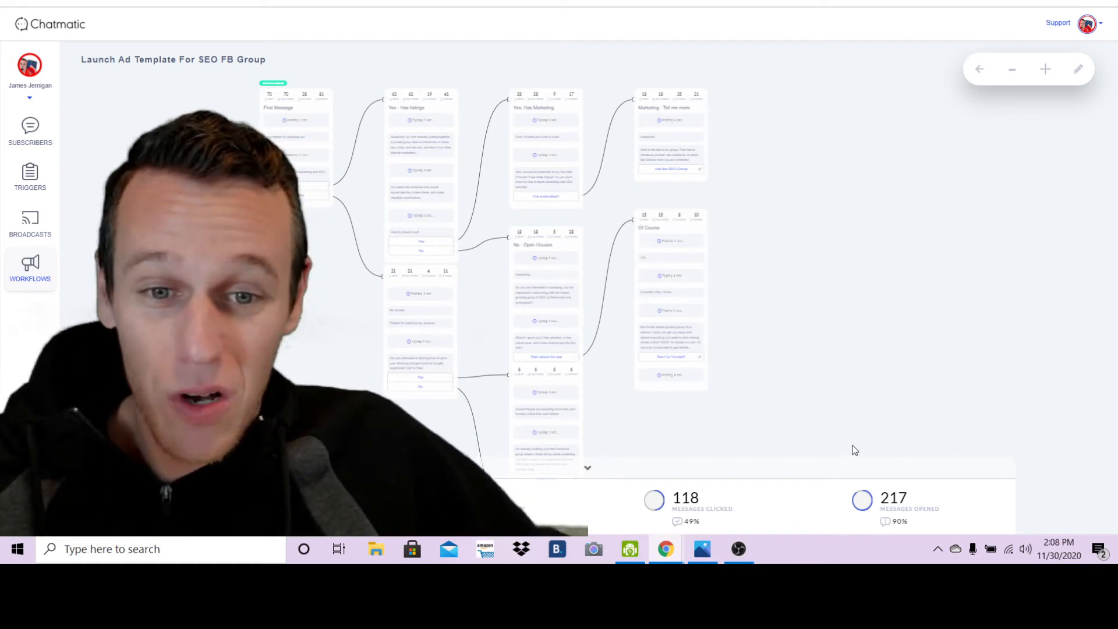
{"action": "mouse_move", "coordinate": [757, 468]}
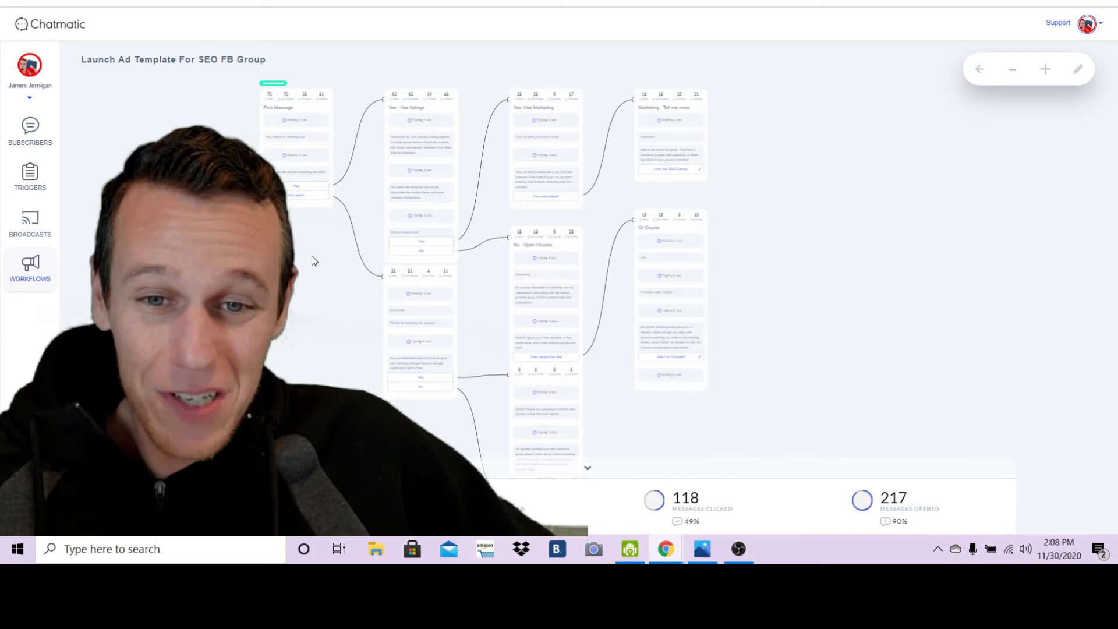
Zoom in twice and scroll down to the 'No worries' node's stats
{"action": "left_click", "coordinate": [1045, 69]}
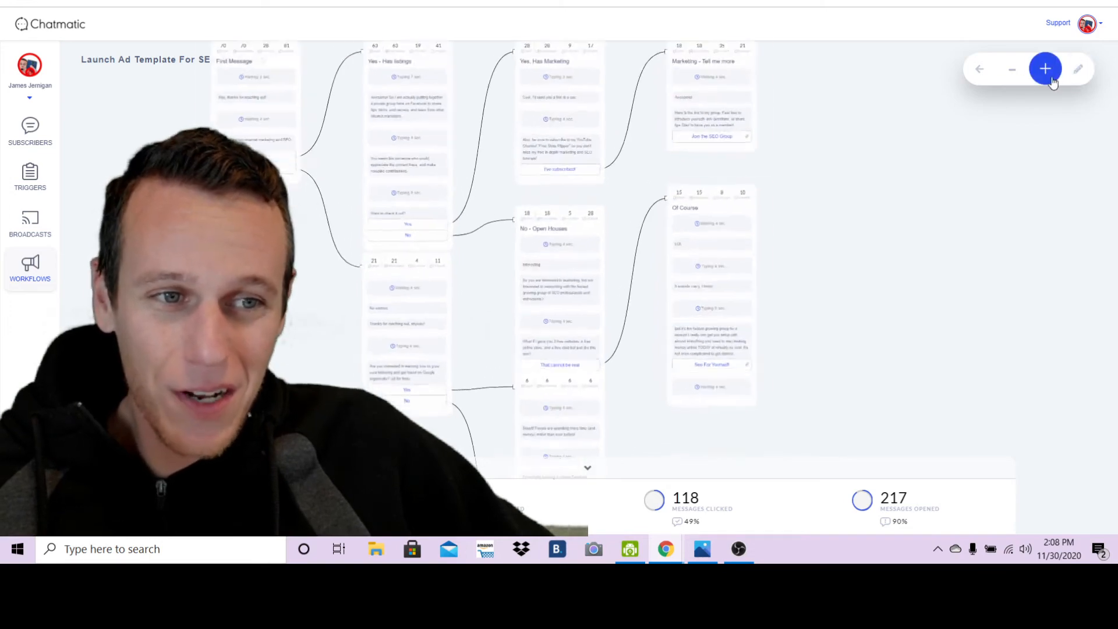
{"action": "left_click", "coordinate": [1045, 69]}
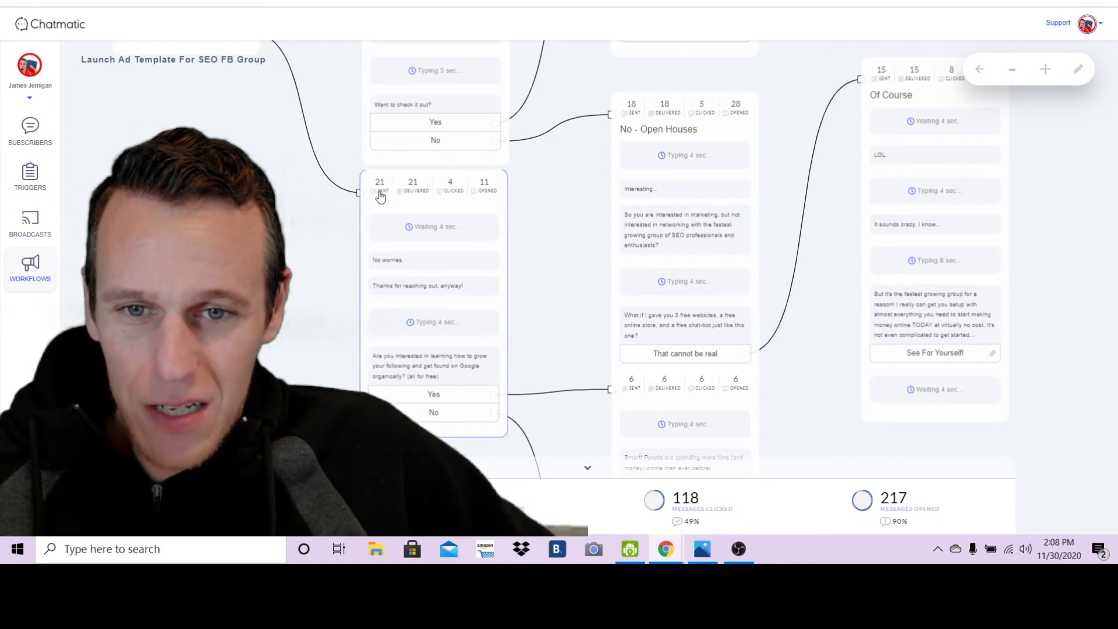
{"action": "mouse_move", "coordinate": [553, 196]}
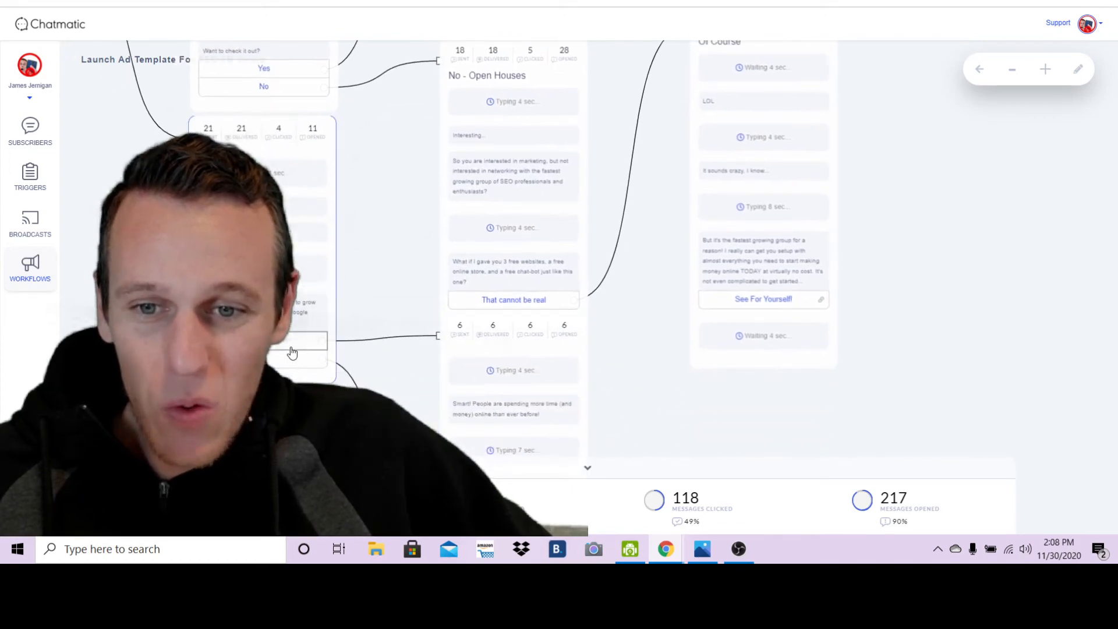
{"action": "scroll", "scroll_direction": "down", "scroll_amount": 3}
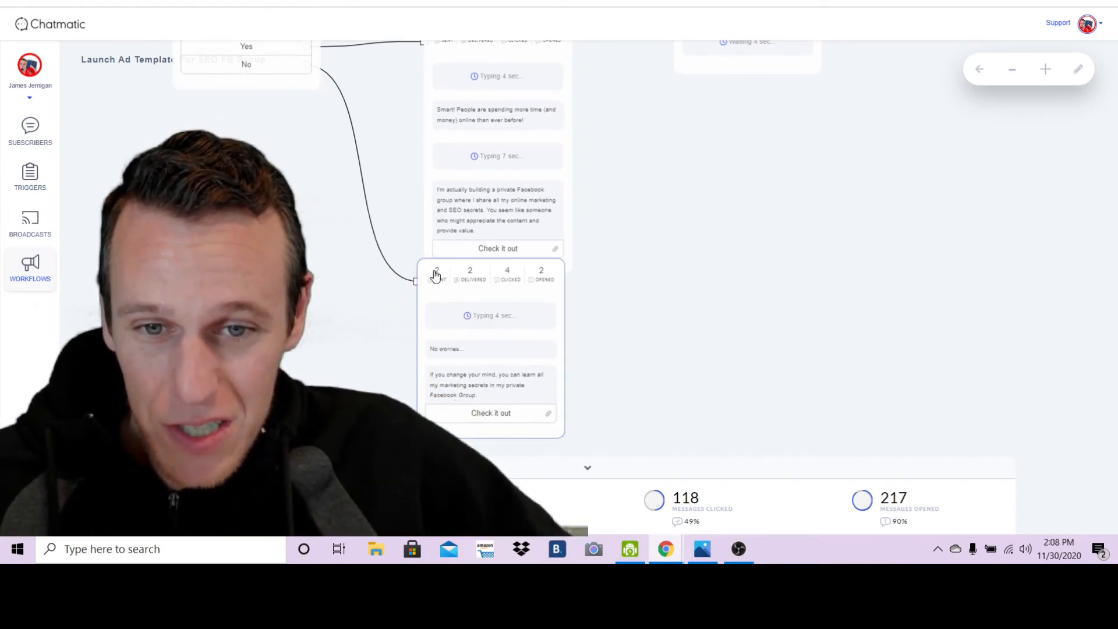
{"action": "mouse_move", "coordinate": [492, 303]}
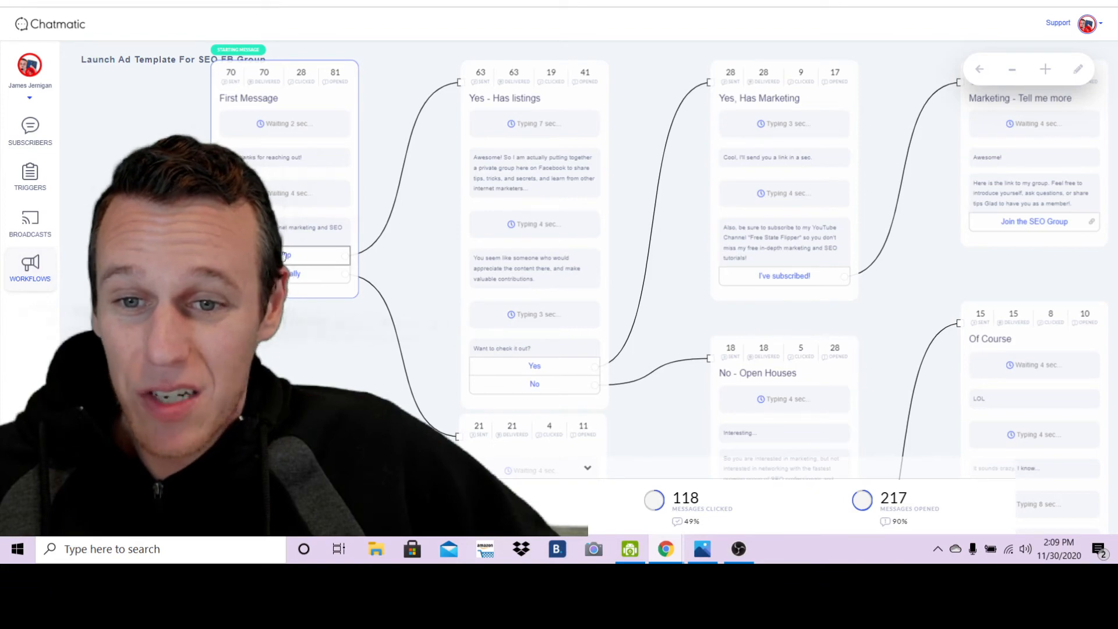
Scroll through the lower workflow nodes, then switch to OBS Studio from the taskbar
{"action": "scroll", "scroll_direction": "down", "scroll_amount": 3}
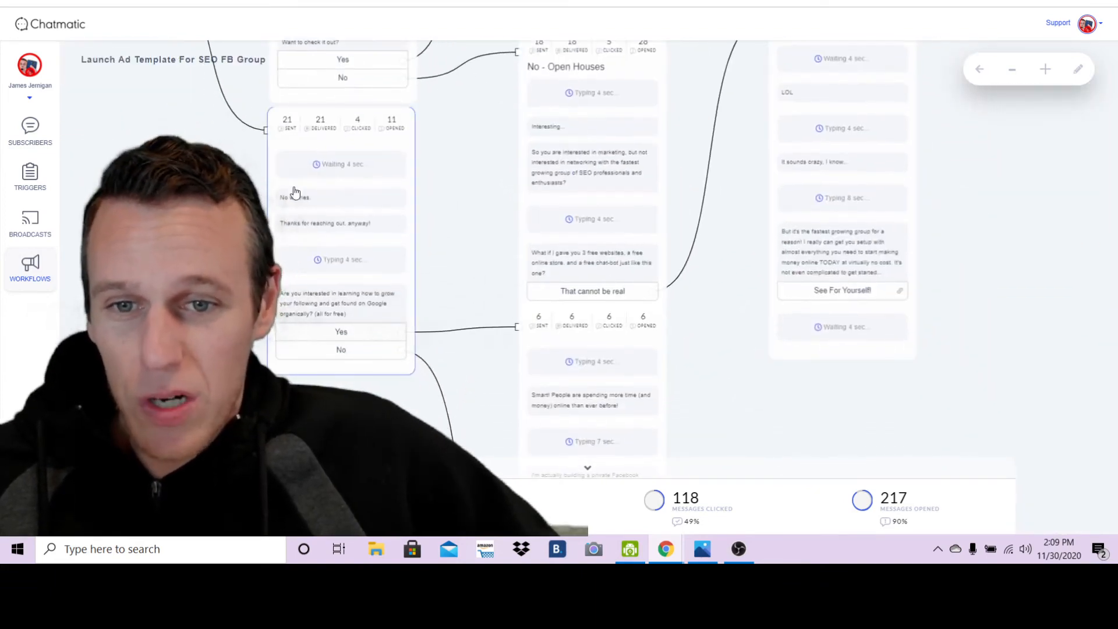
{"action": "mouse_move", "coordinate": [285, 217]}
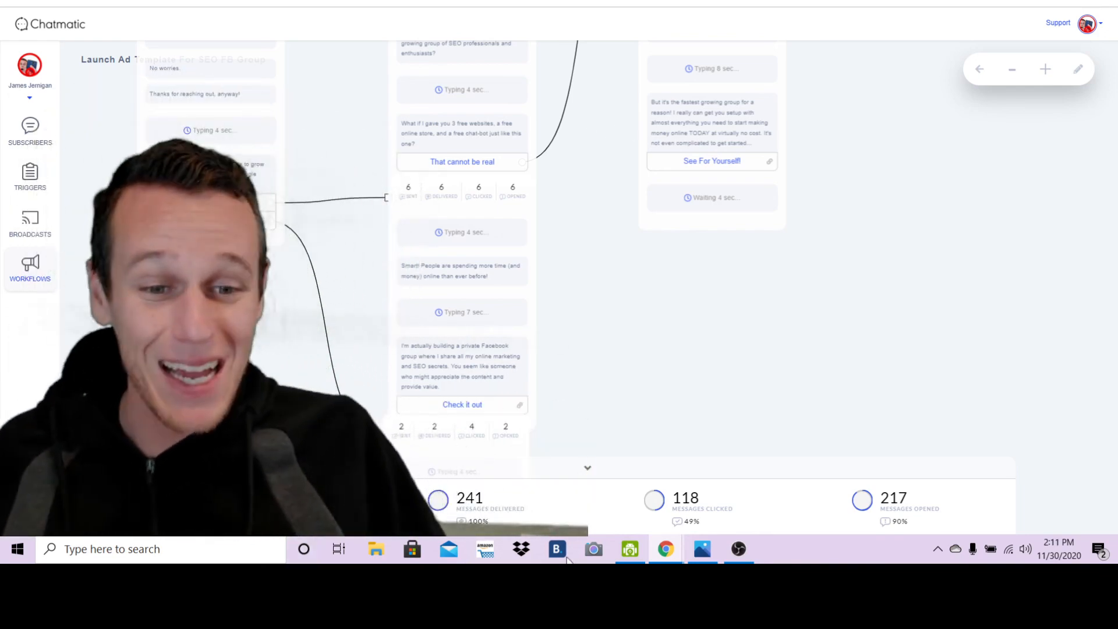
{"action": "left_click", "coordinate": [738, 549]}
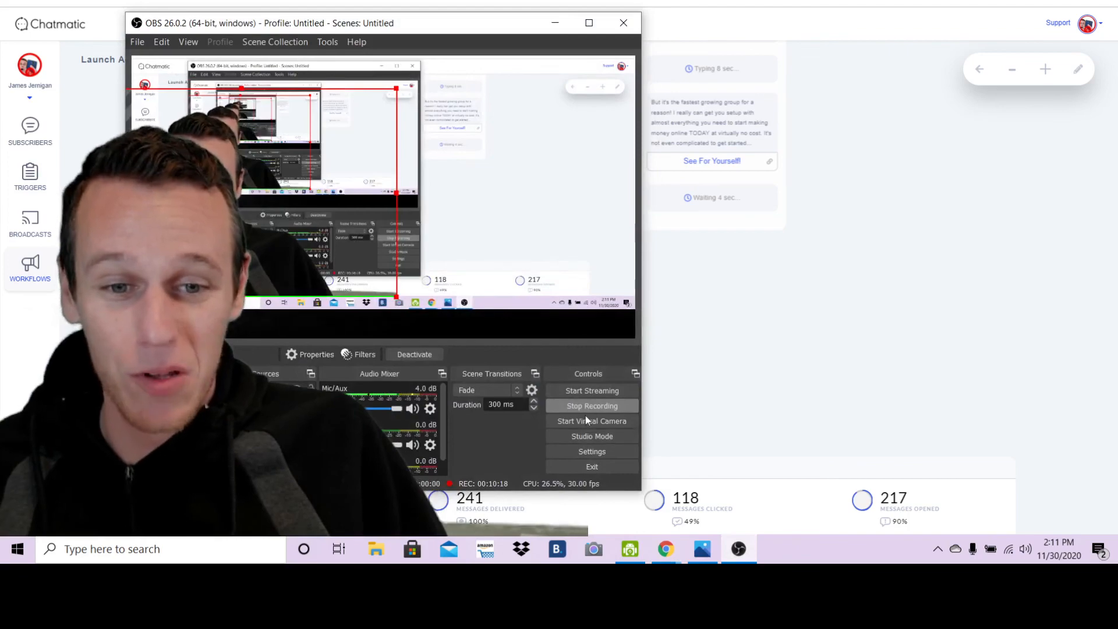